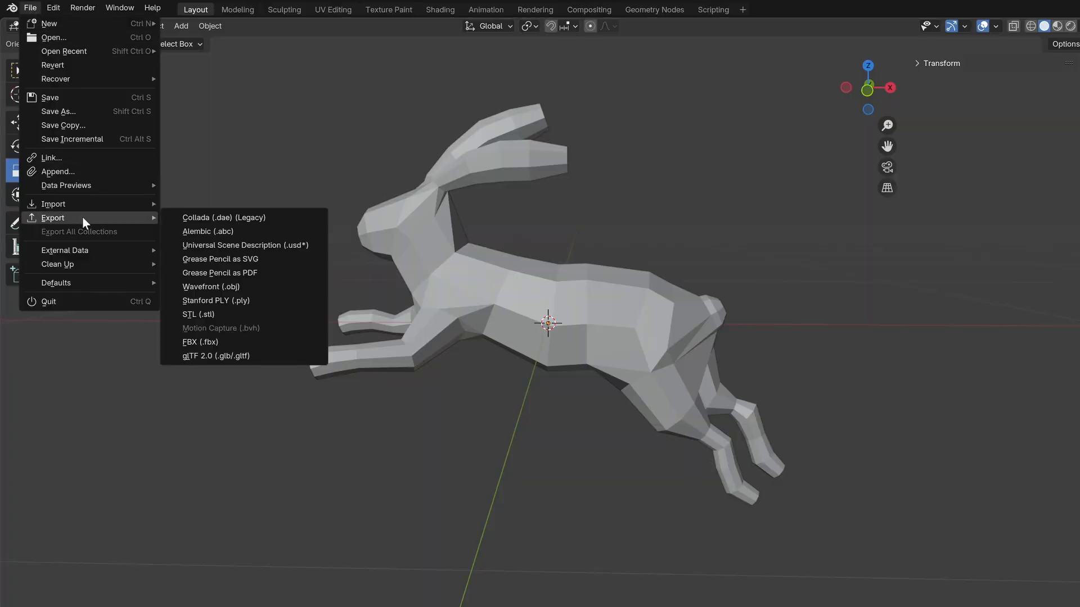
{"action": "mouse_move", "coordinate": [211, 286]}
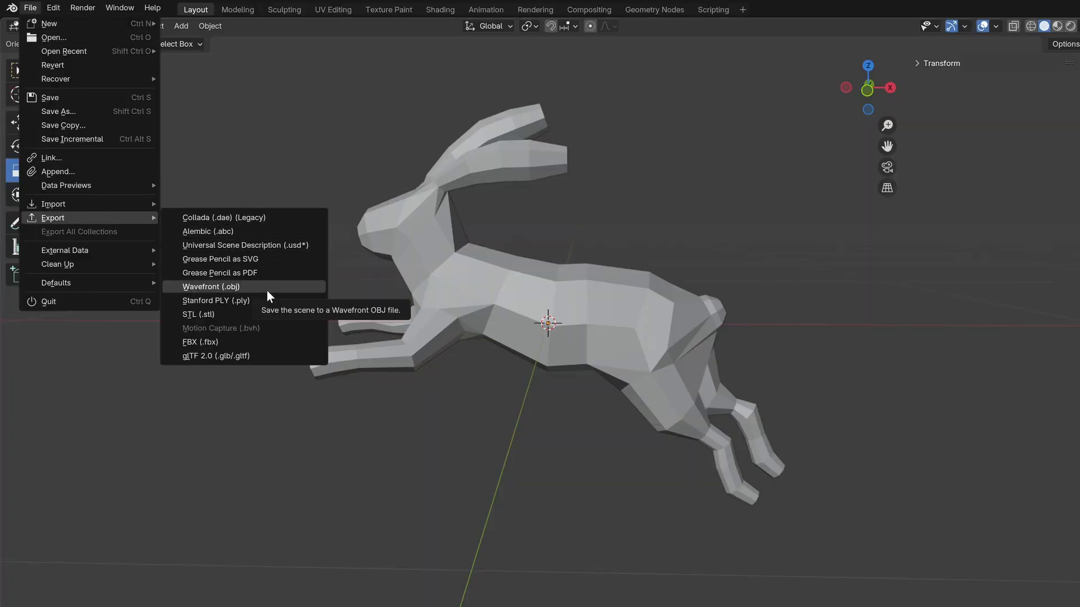
- Export the Blender rabbit as rabbit.obj and view its vertex lines in Notepad++
{"action": "left_click", "coordinate": [211, 286]}
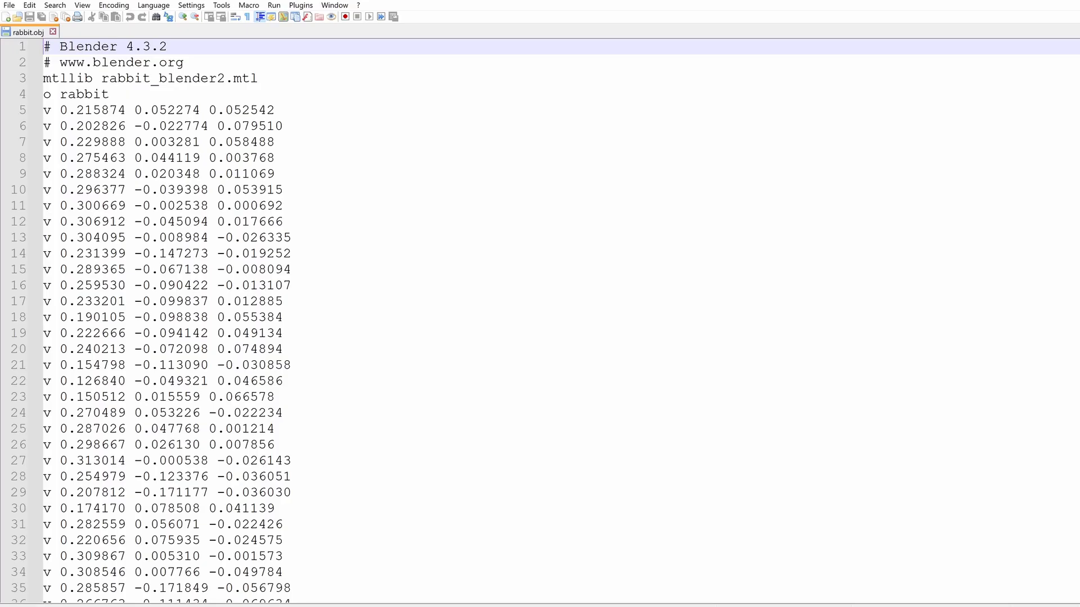
{"action": "scroll", "scroll_direction": "down", "scroll_amount": 3}
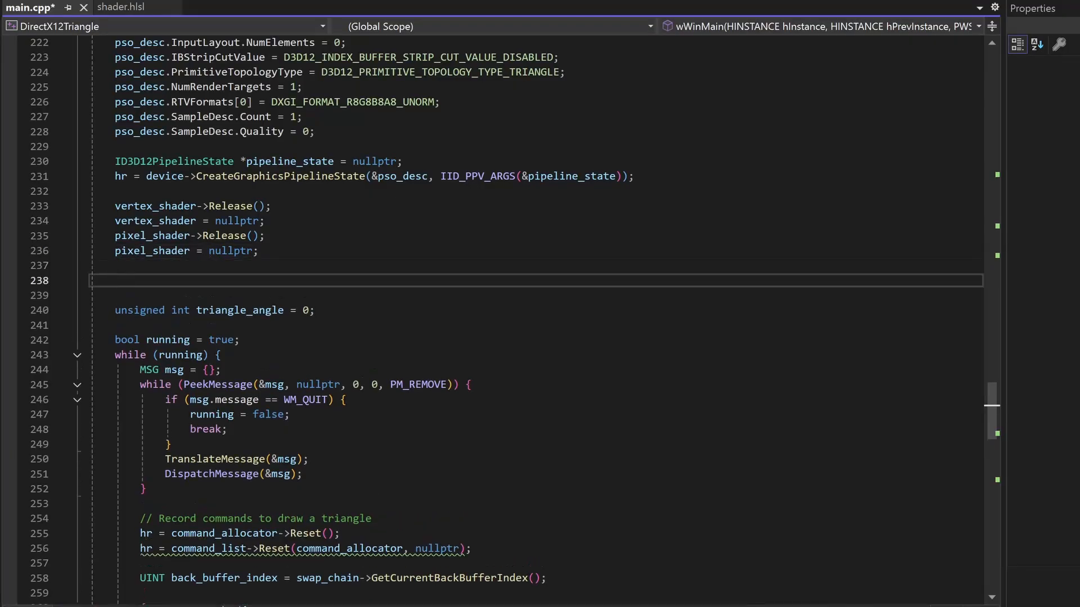
- Load rabbit.obj into a Model via load_model_from_obj after releasing the shaders
{"action": "type", "text": "Model model = load_model_from_obj(\"rabbit.obj\");"}
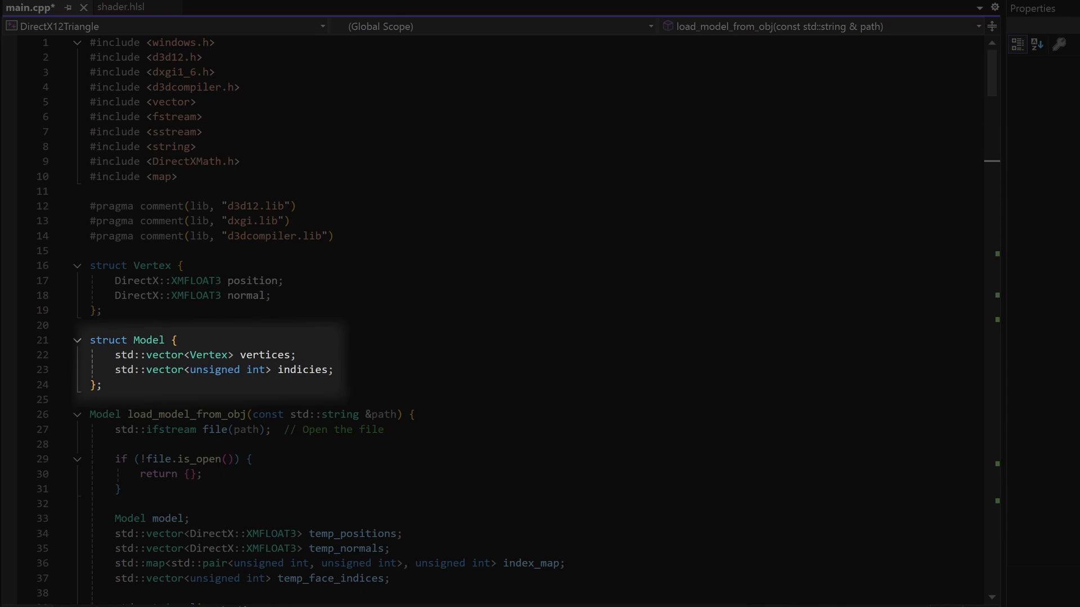
{"action": "scroll", "scroll_direction": "down", "scroll_amount": 3}
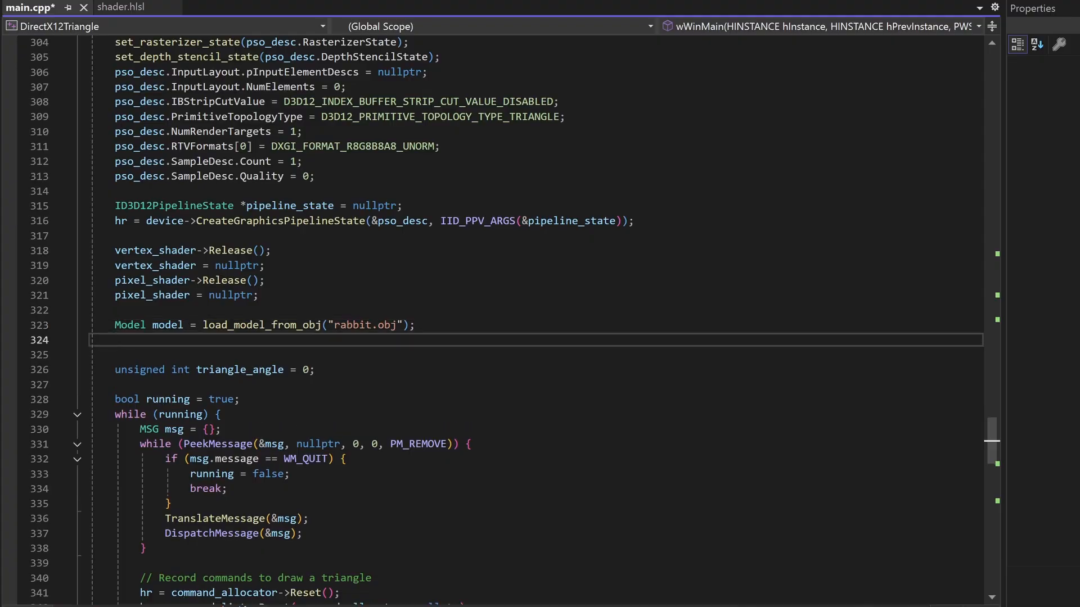
- Declare the GPU-only vertex_buffer, then map model data into upload buffers and add copy barriers
{"action": "type", "text": "ID3D12Resource *vertex_buffer = nullptr; //fast. GPU access only"}
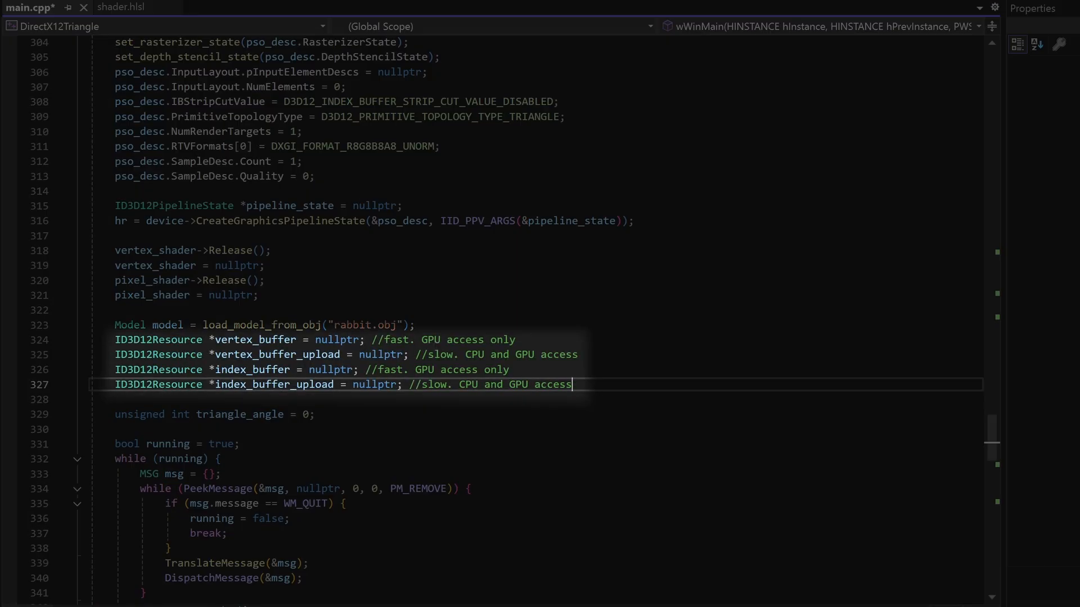
{"action": "scroll", "scroll_direction": "down", "scroll_amount": 3}
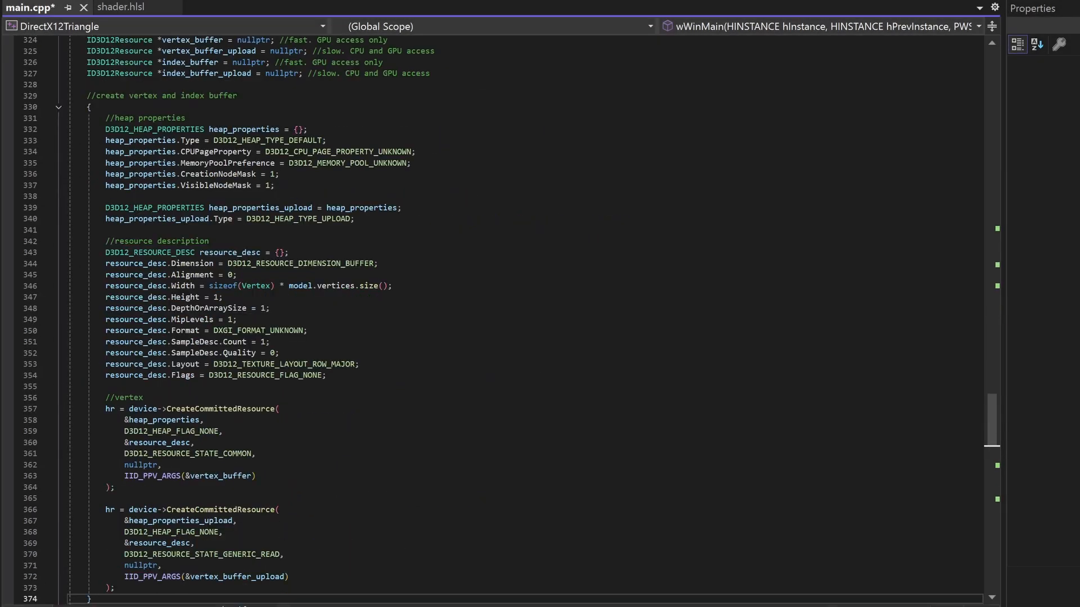
{"action": "left_click_drag", "start_coordinate": [106, 241], "coordinate": [326, 375]}
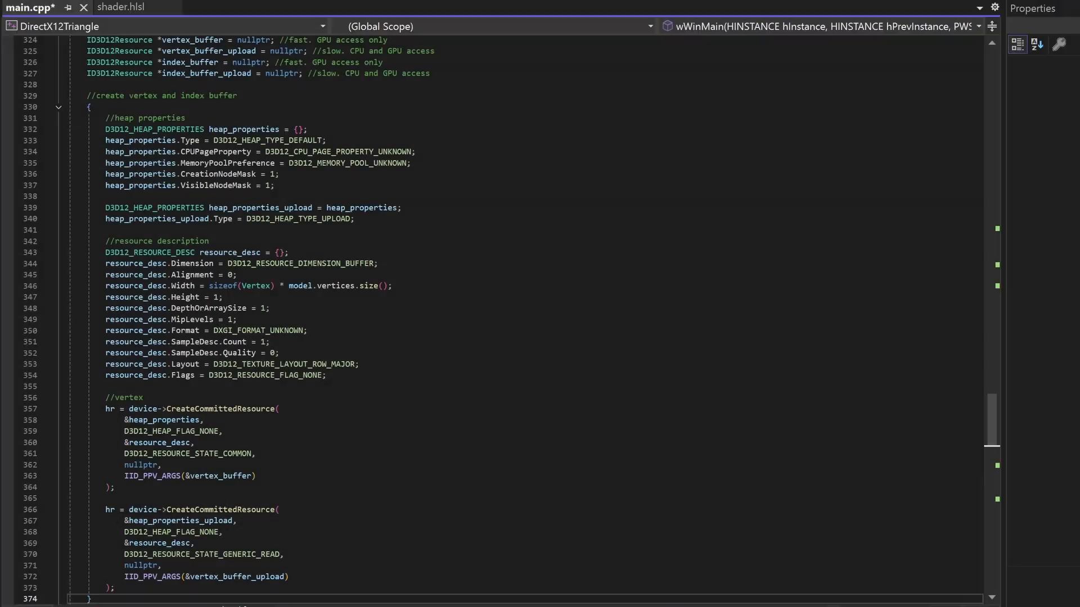
{"action": "scroll", "scroll_direction": "down", "scroll_amount": 3}
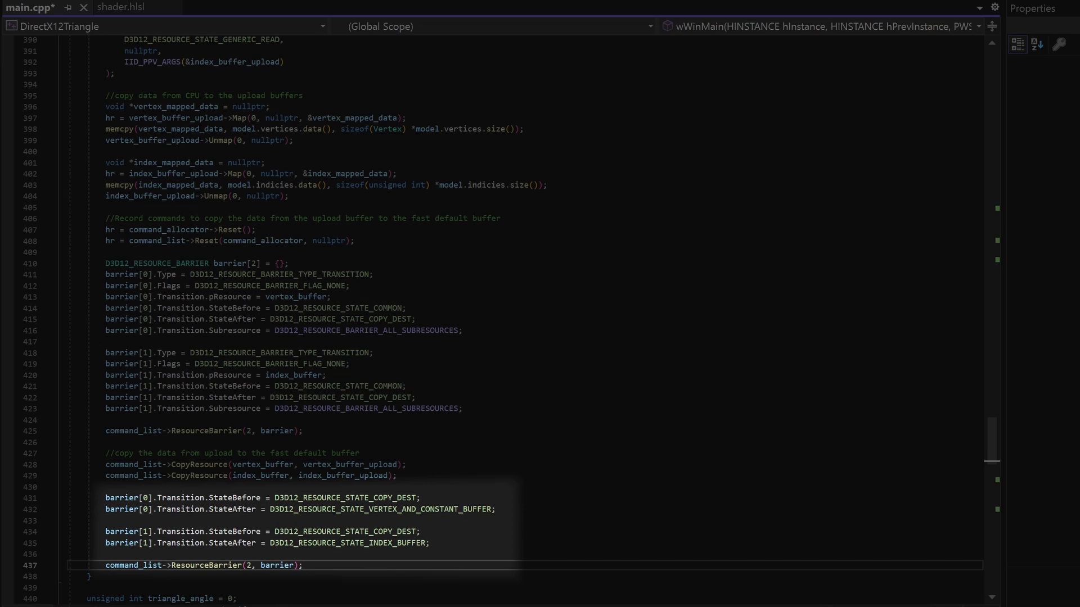
- Close the command list, execute it on the queue, and wait on the fence
{"action": "left_click", "coordinate": [303, 565]}
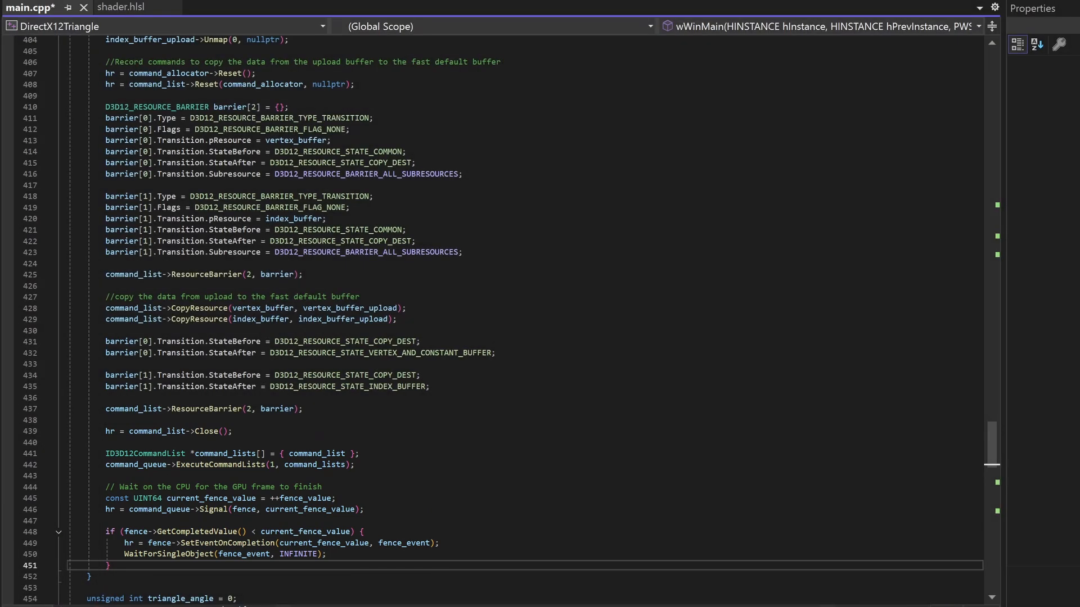
{"action": "scroll", "scroll_direction": "down", "scroll_amount": 3}
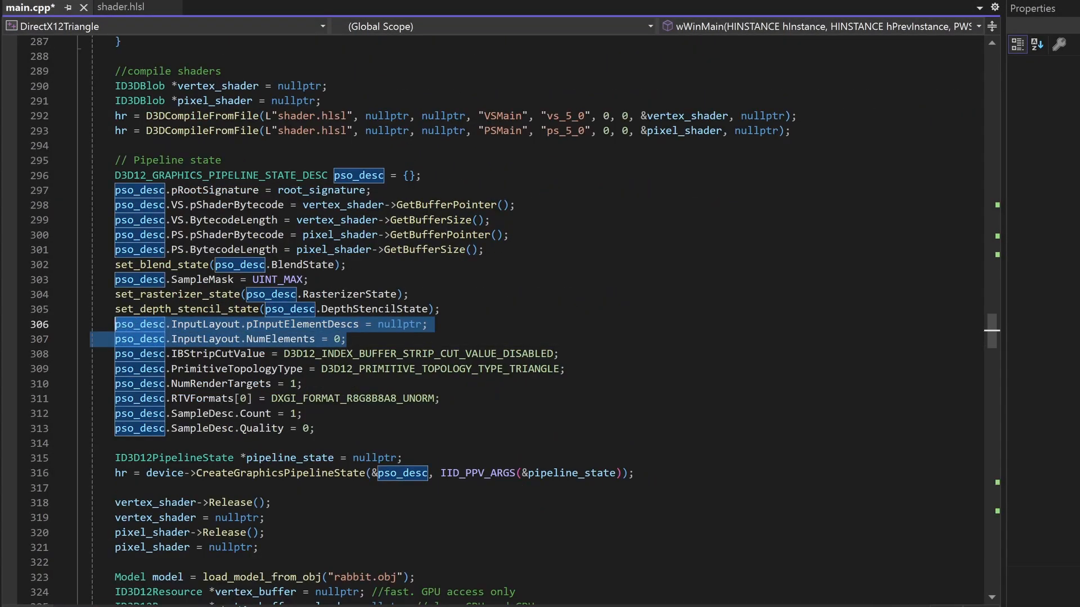
- Replace the empty input layout with POSITION and NORMAL elements, then edit shader.hlsl lighting
{"action": "key", "text": "Delete"}
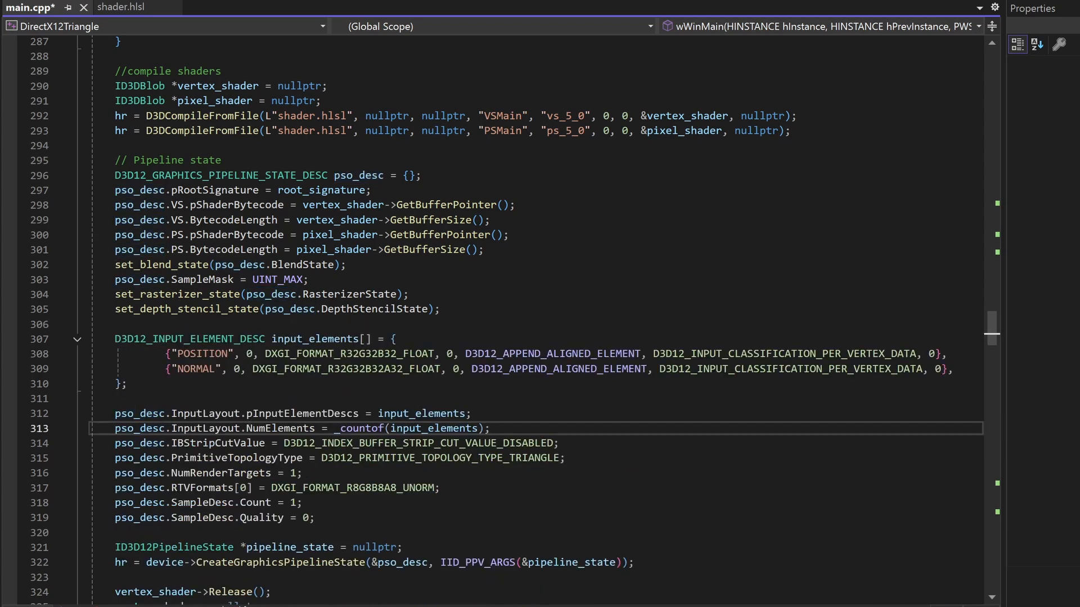
{"action": "left_click", "coordinate": [121, 7]}
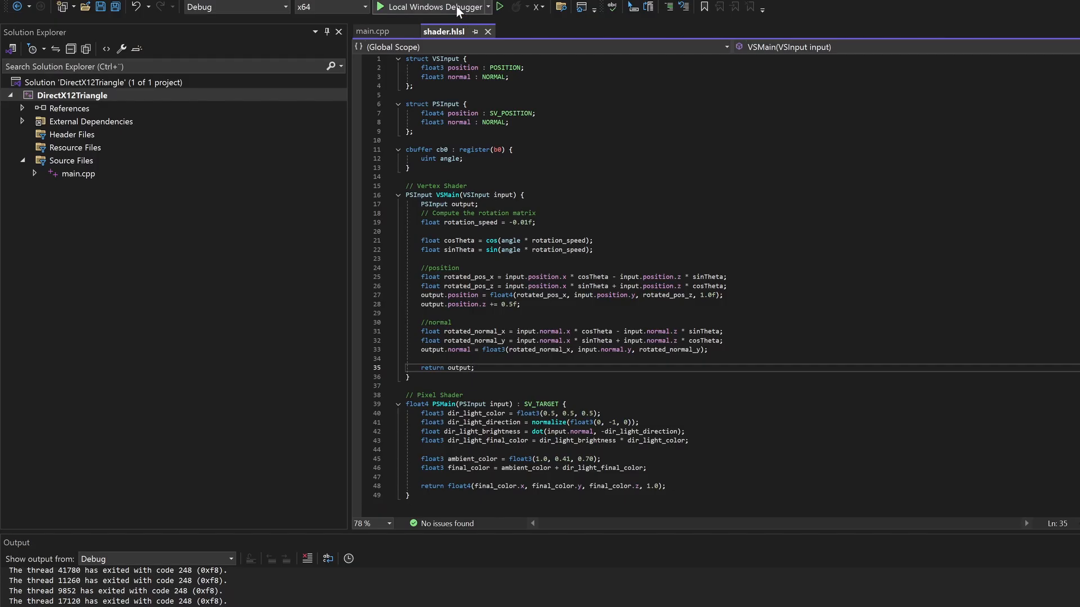
- Run the spinning pink rabbit, then add a DSV heap, D32 depth buffer and view
{"action": "left_click", "coordinate": [432, 7]}
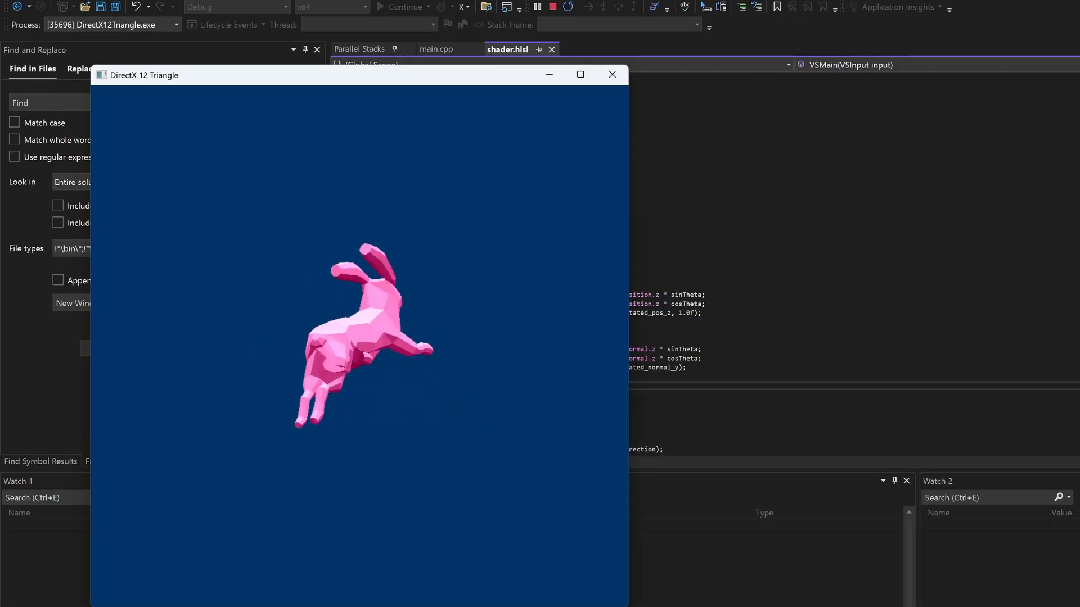
{"action": "left_click", "coordinate": [579, 74]}
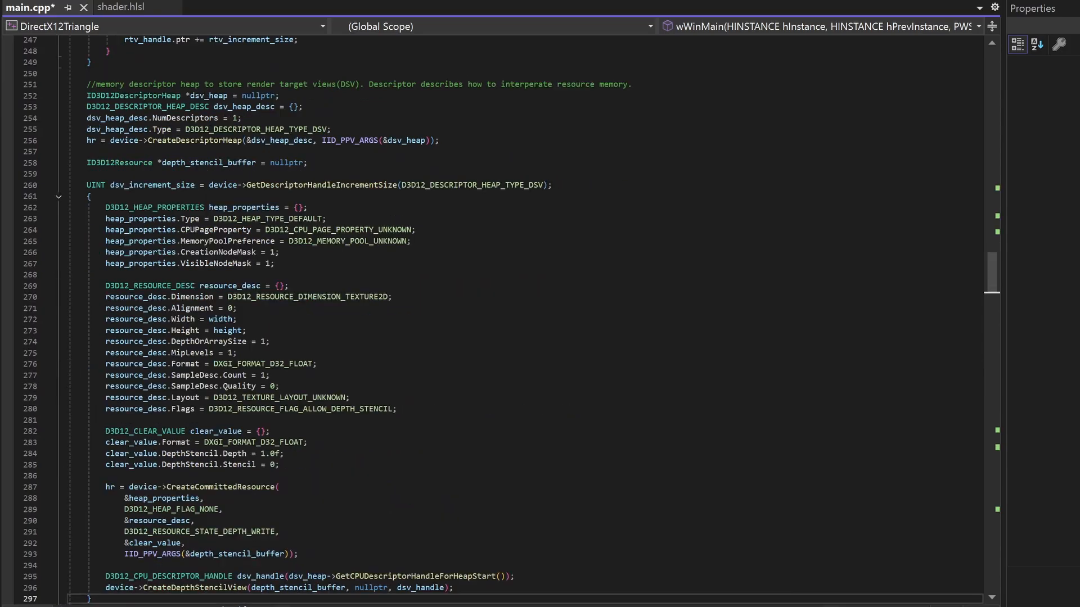
- Set pso_desc.DSVFormat to DXGI_FORMAT_D32_FLOAT and change DepthEnable to TRUE
{"action": "left_click_drag", "start_coordinate": [103, 286], "coordinate": [396, 408]}
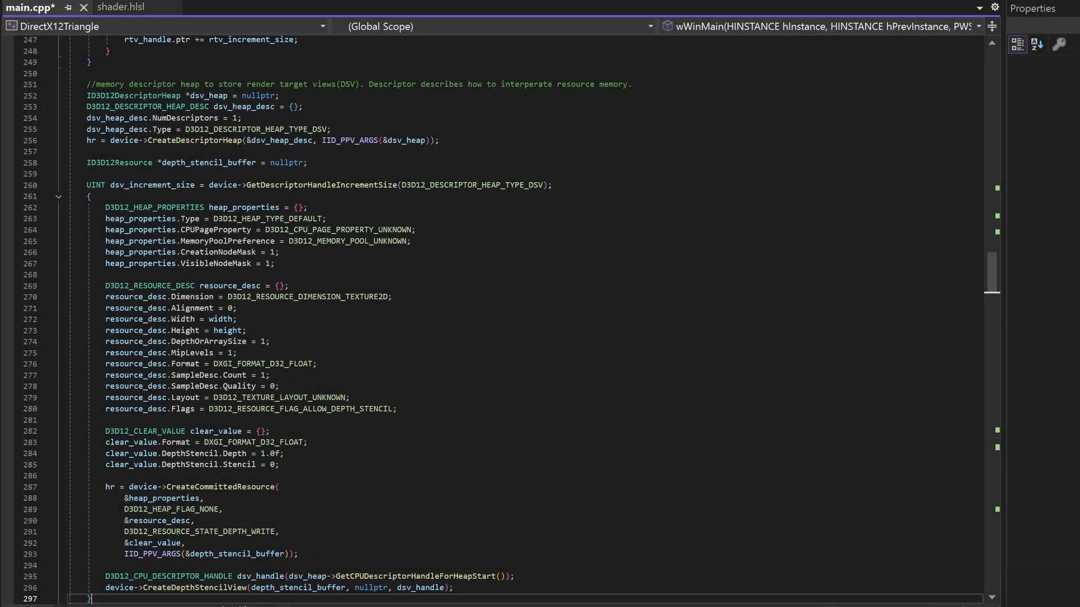
{"action": "scroll", "scroll_direction": "down", "scroll_amount": 3}
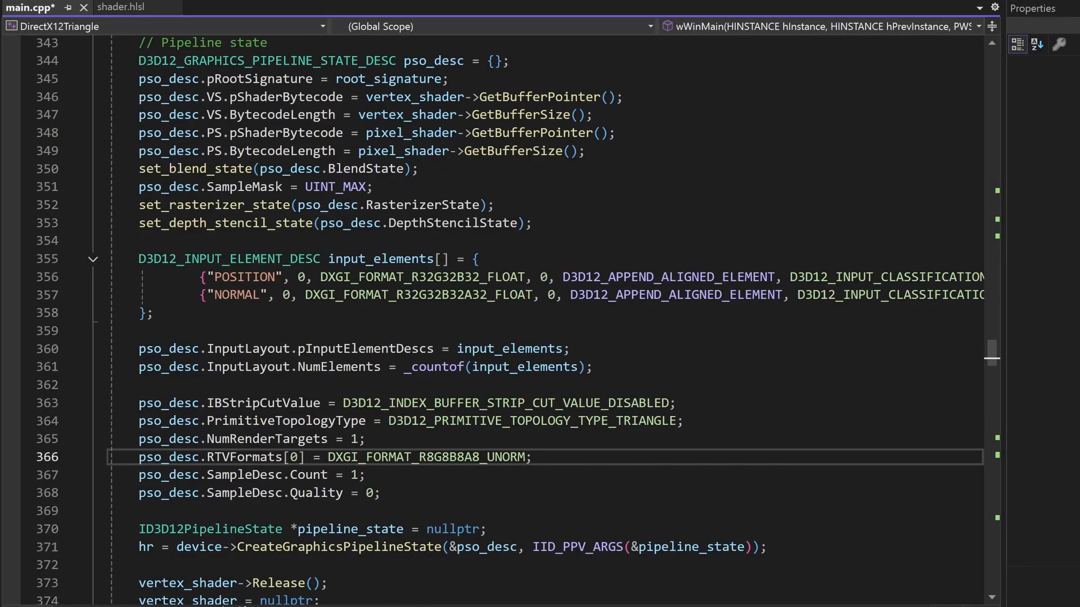
{"action": "type", "text": "pso_desc.DSVFormat = DXGI_FORMAT_D32_FLOAT;"}
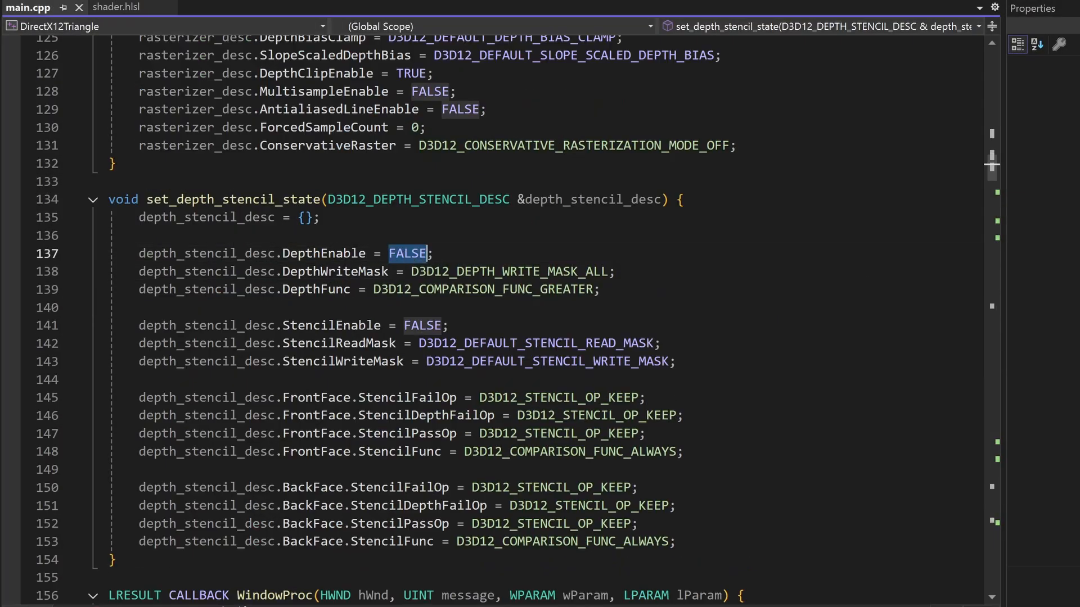
{"action": "type", "text": "TRUE"}
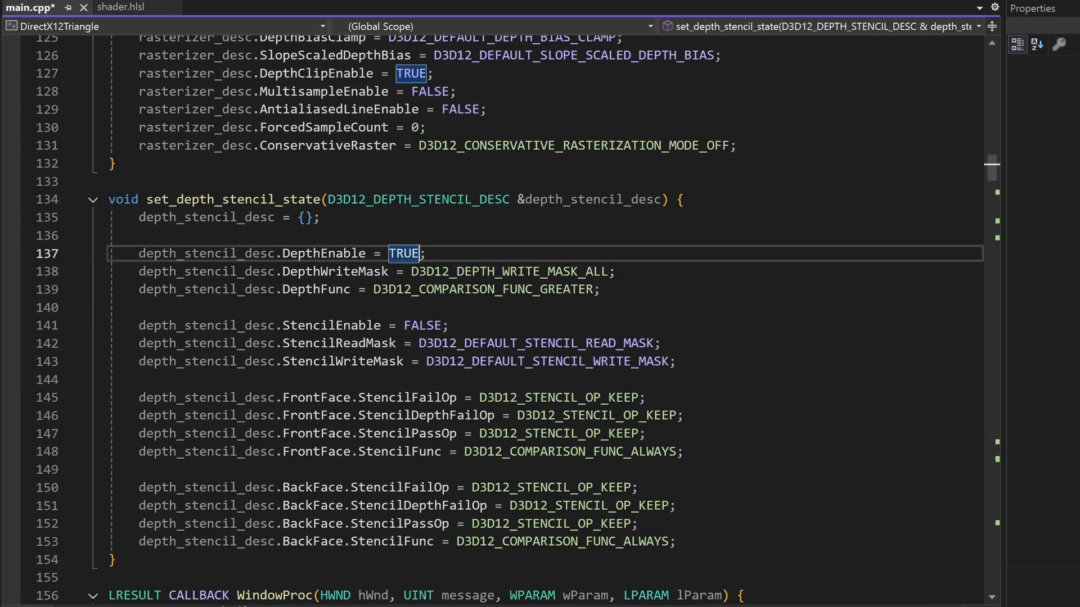